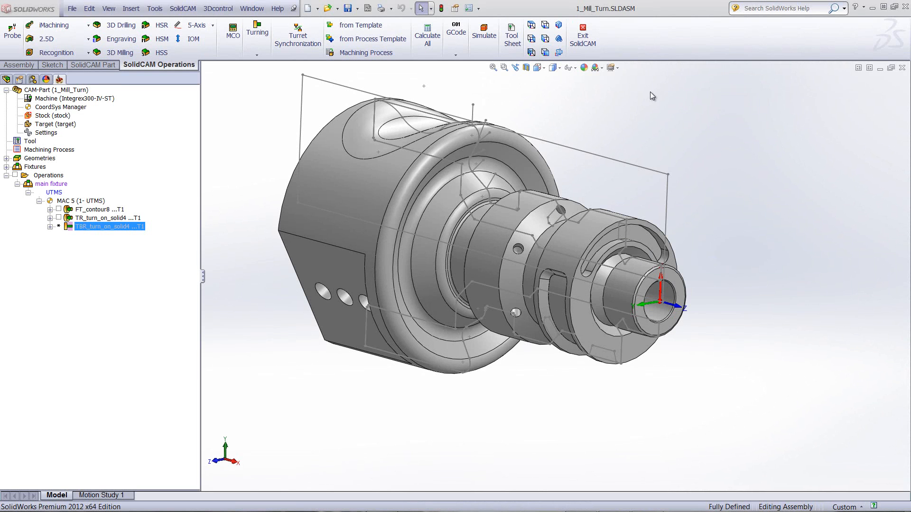
- Zoom in on the part's front bore to read its 20 mm diameter
{"action": "left_click", "coordinate": [656, 299]}
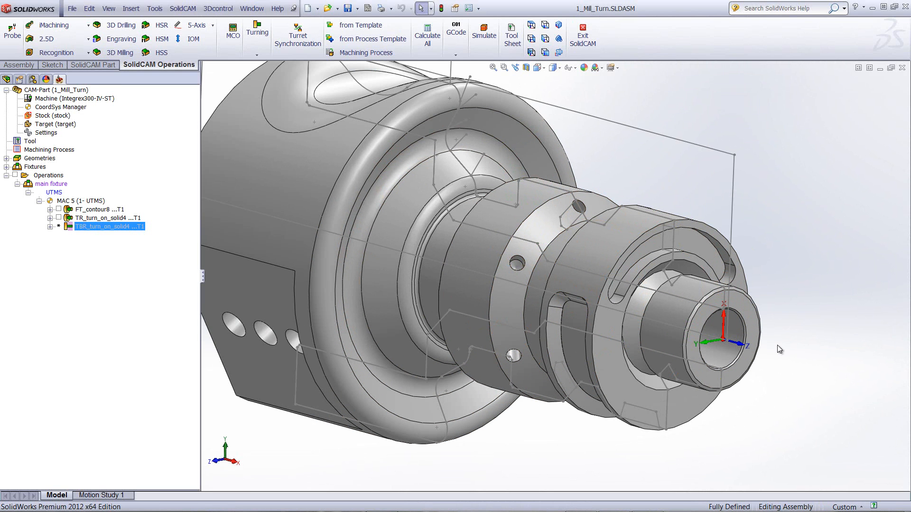
{"action": "mouse_move", "coordinate": [748, 340]}
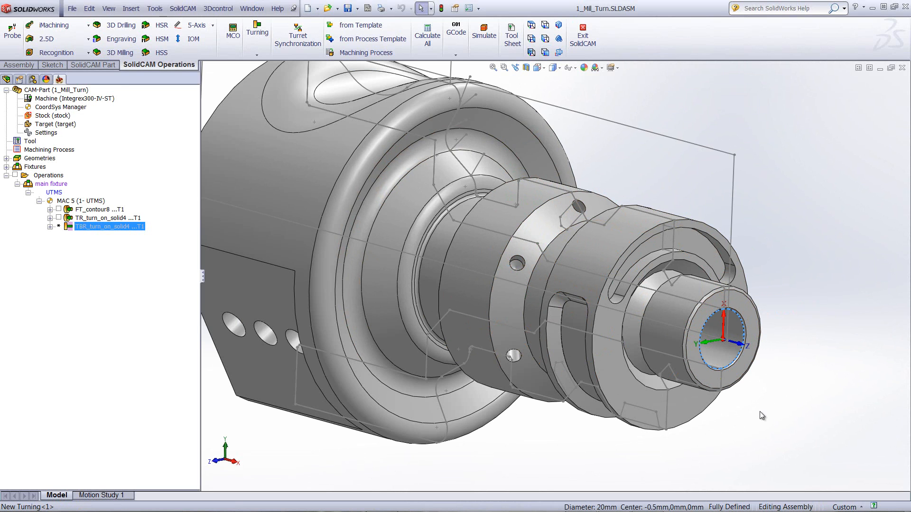
{"action": "mouse_move", "coordinate": [760, 434]}
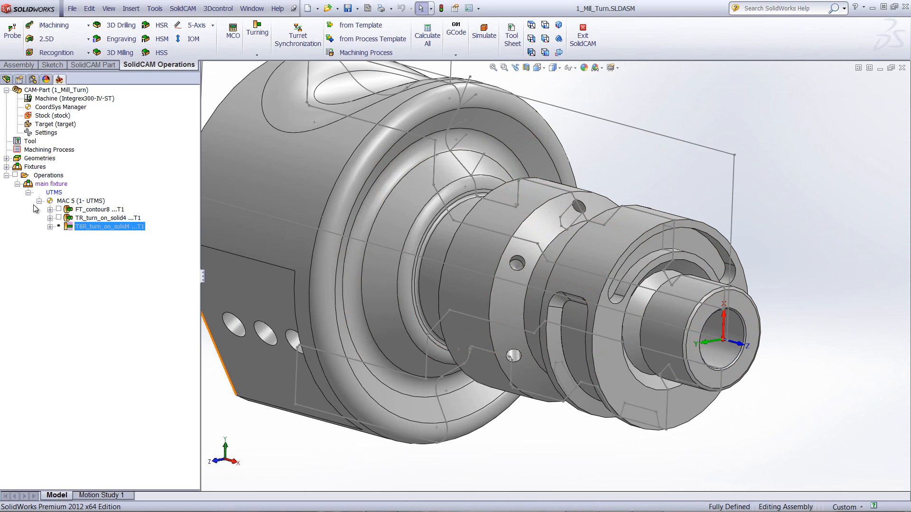
- Add a turning Drilling operation under the UTMS setup and show its Tool settings
{"action": "right_click", "coordinate": [109, 227]}
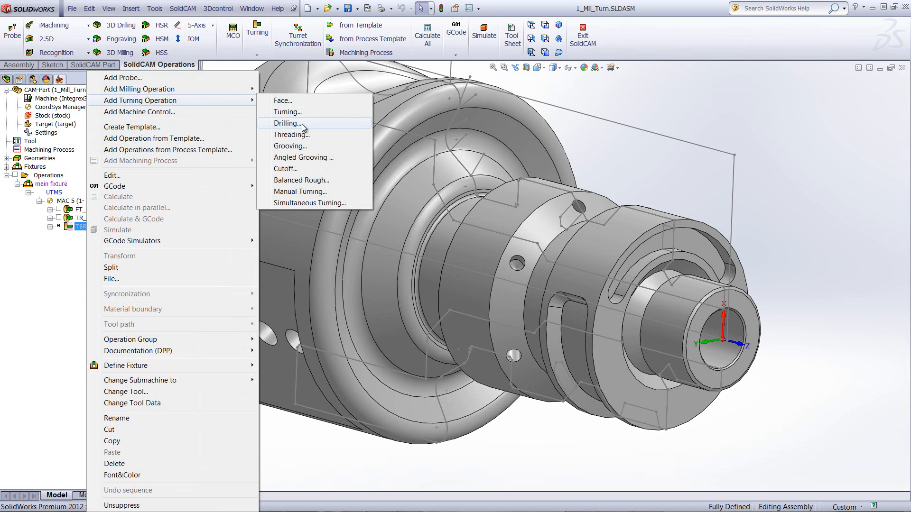
{"action": "left_click", "coordinate": [287, 123]}
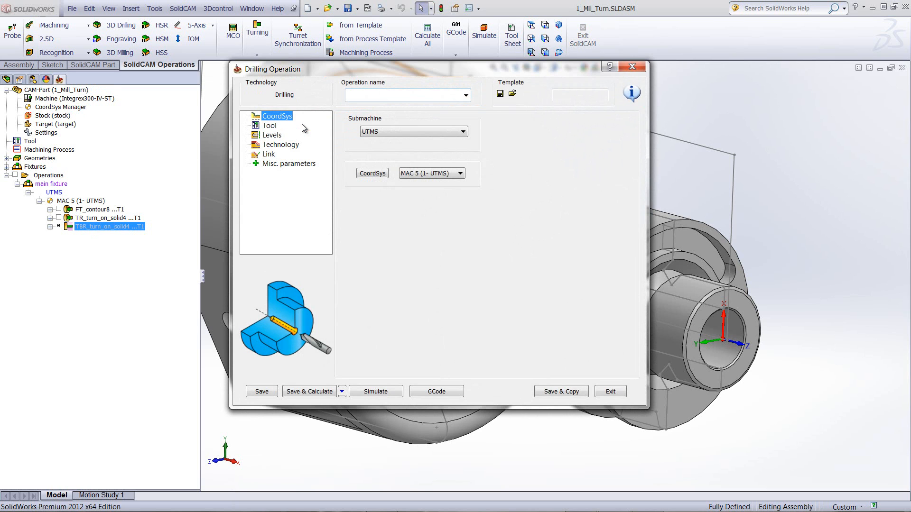
{"action": "mouse_move", "coordinate": [393, 152]}
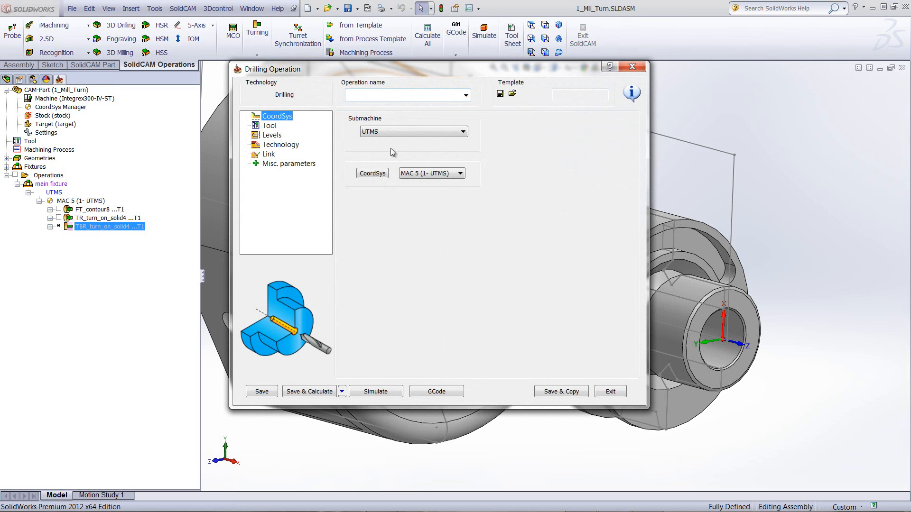
{"action": "left_click", "coordinate": [269, 126]}
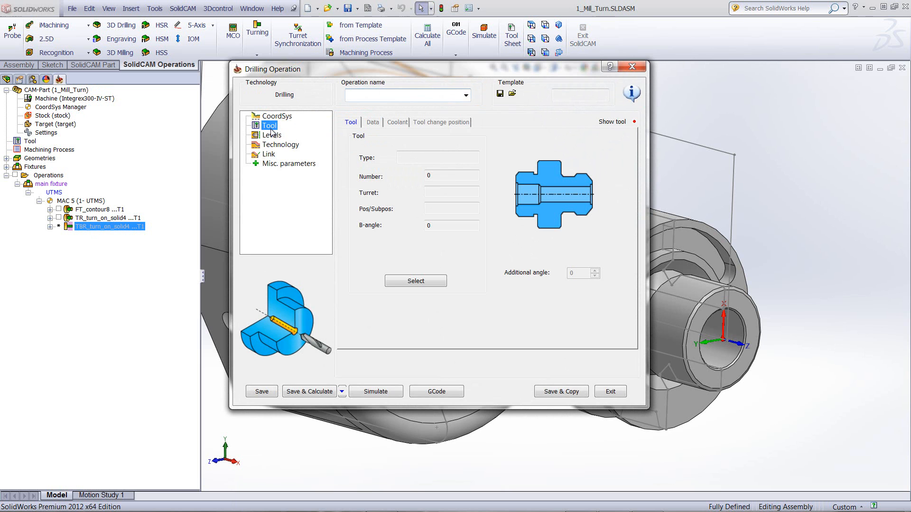
- Assign tool 3 (15 mm diameter) and view the Levels page with safety distance 2
{"action": "left_click", "coordinate": [415, 280]}
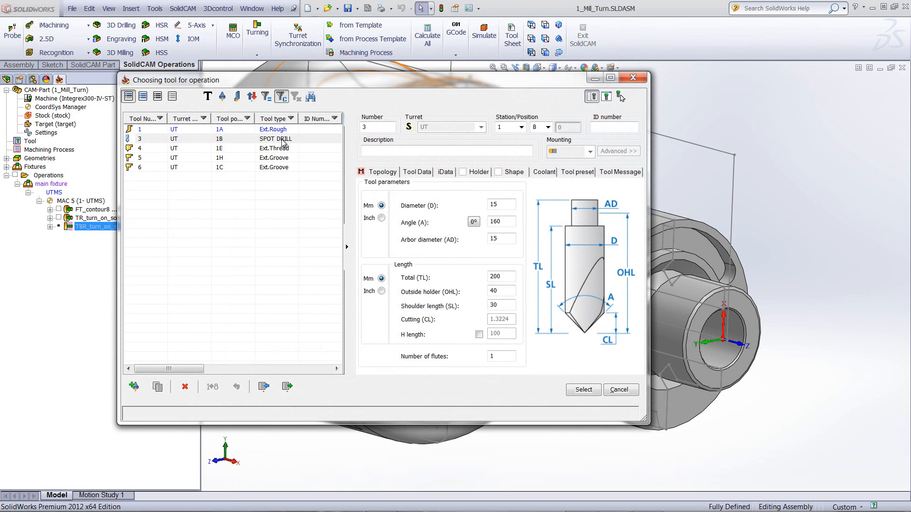
{"action": "mouse_move", "coordinate": [585, 185]}
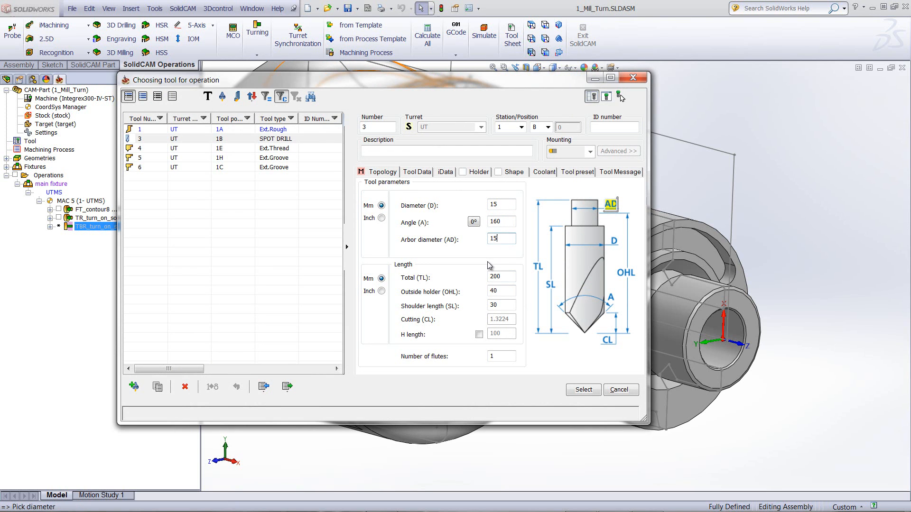
{"action": "left_click", "coordinate": [582, 389]}
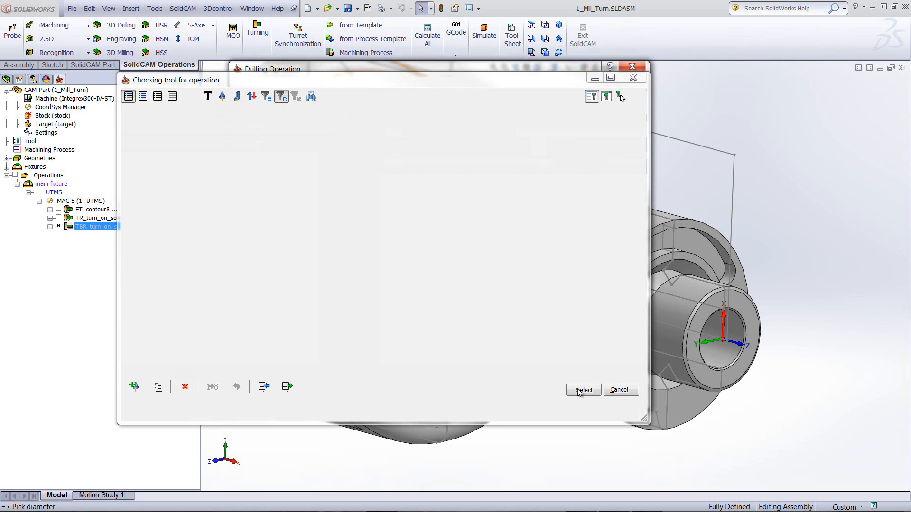
{"action": "left_click", "coordinate": [583, 390]}
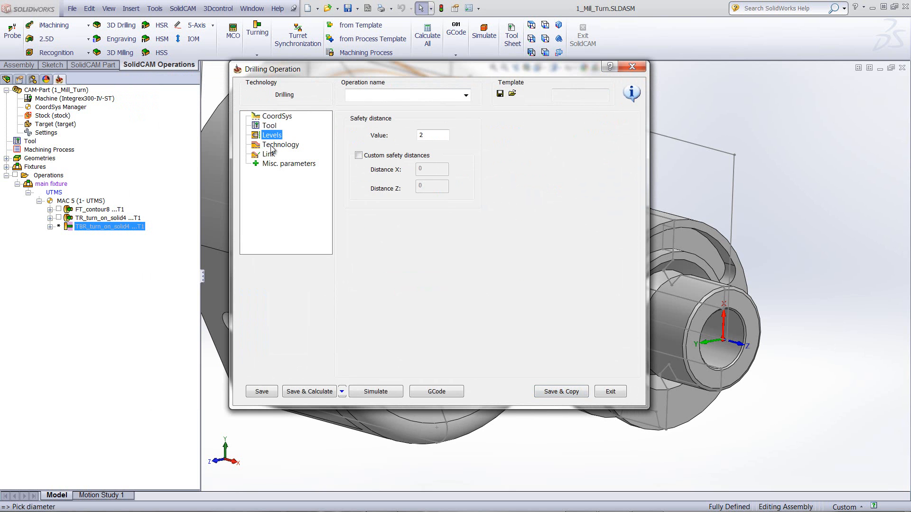
- Set the Technology page to drill start 0 and drill end -150
{"action": "left_click", "coordinate": [281, 145]}
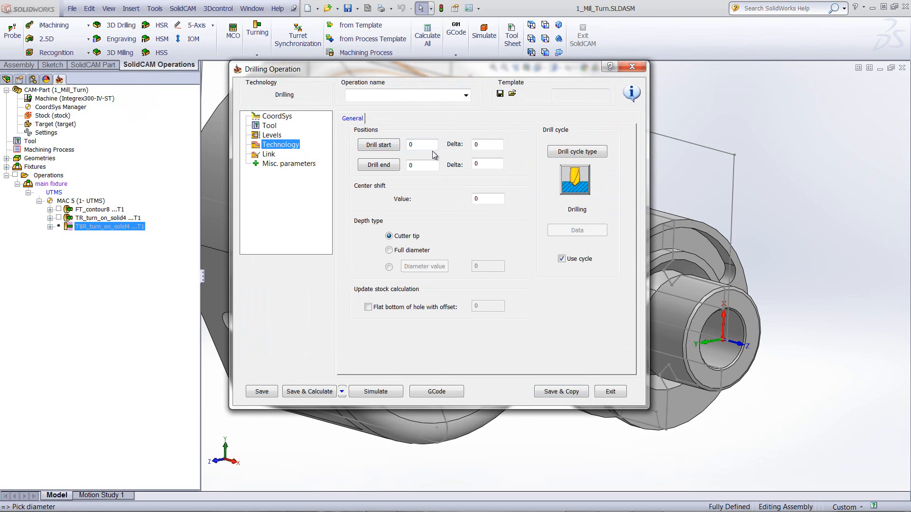
{"action": "left_click", "coordinate": [422, 144]}
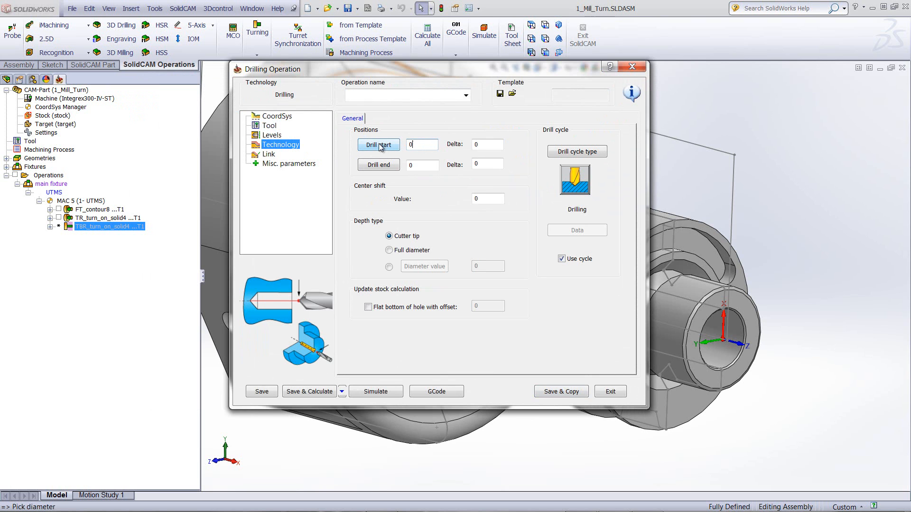
{"action": "left_click", "coordinate": [422, 164]}
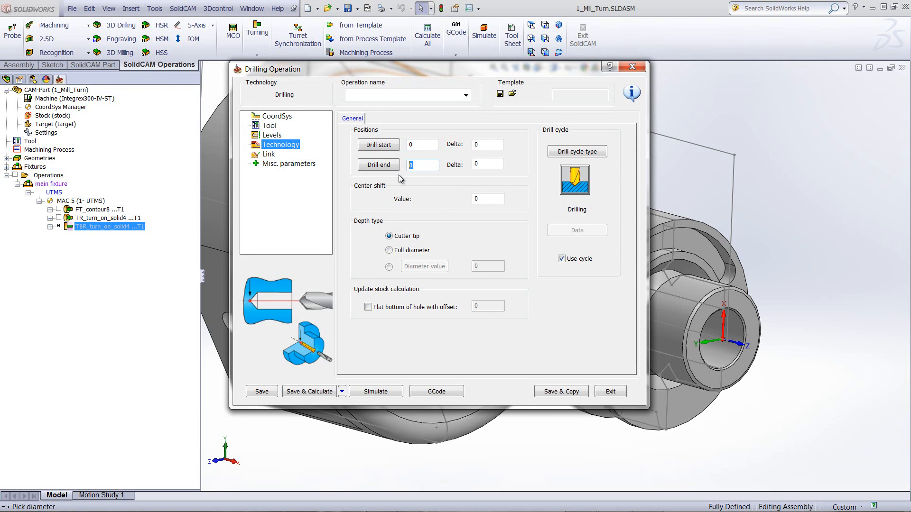
{"action": "type", "text": "-15"}
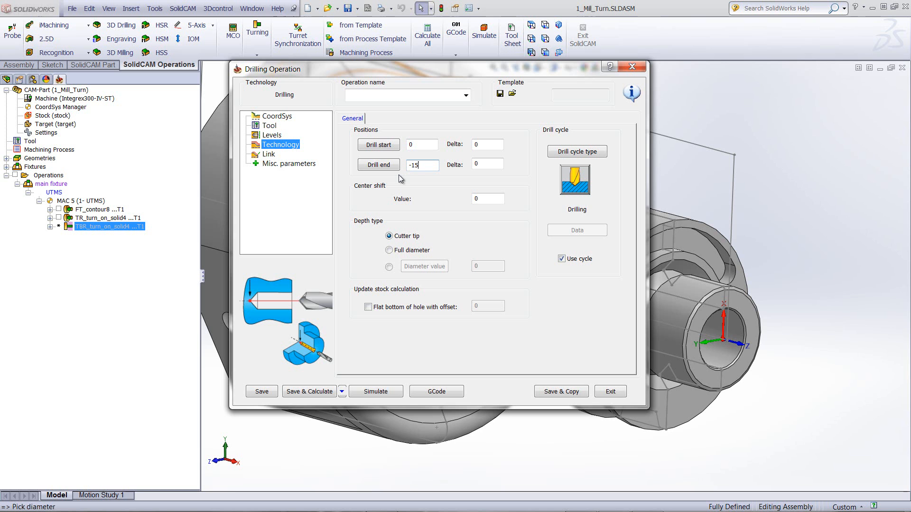
{"action": "type", "text": "0"}
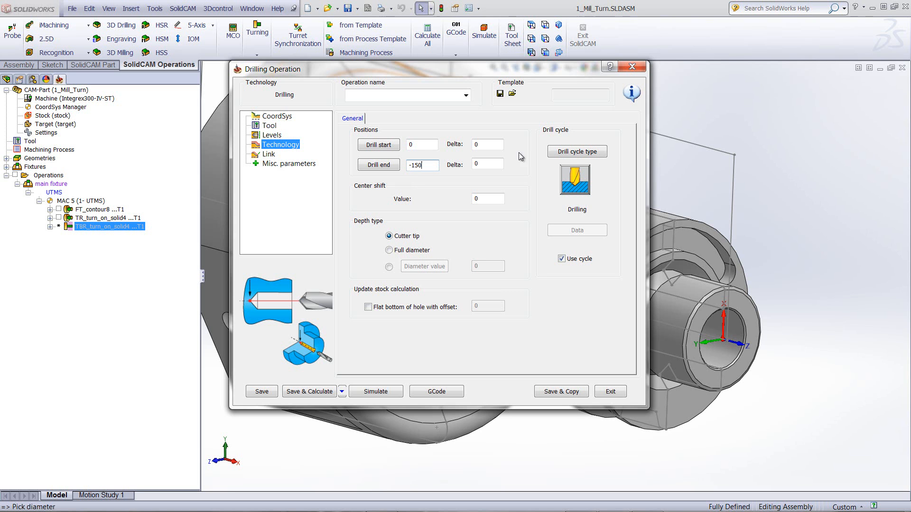
{"action": "left_click", "coordinate": [577, 151]}
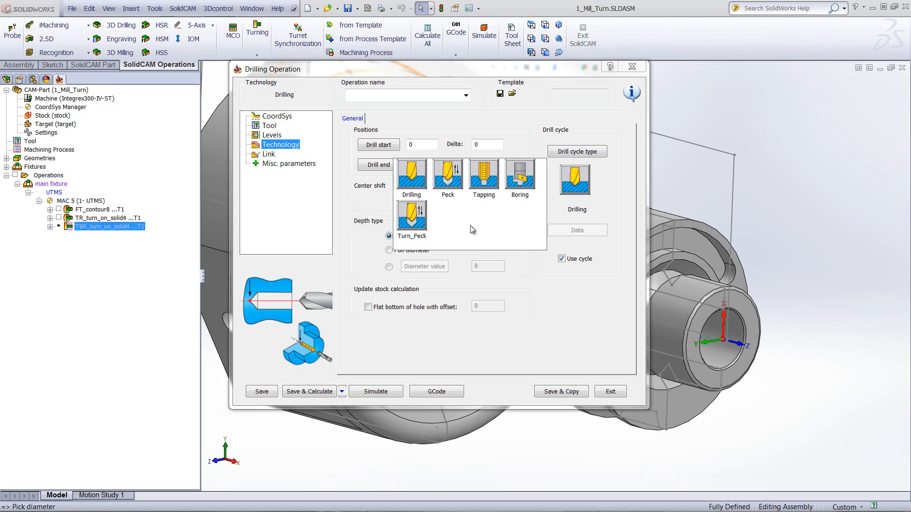
- Switch the drill cycle to Peck and edit its step-down parameter
{"action": "left_click", "coordinate": [447, 174]}
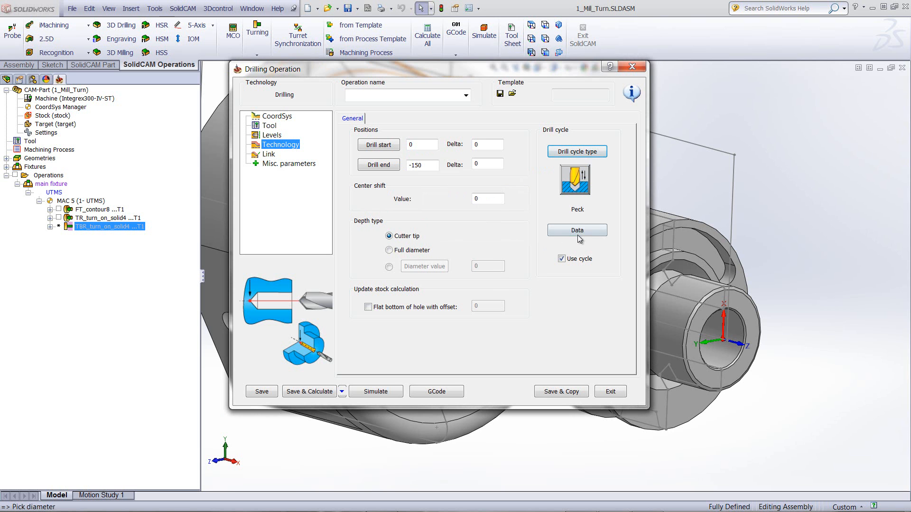
{"action": "left_click", "coordinate": [577, 230]}
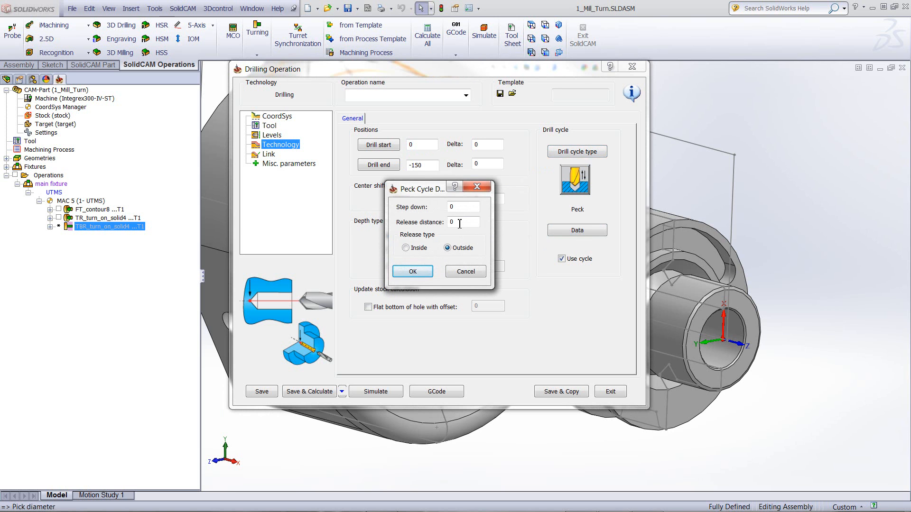
{"action": "left_click", "coordinate": [463, 207]}
{"action": "type", "text": "25"}
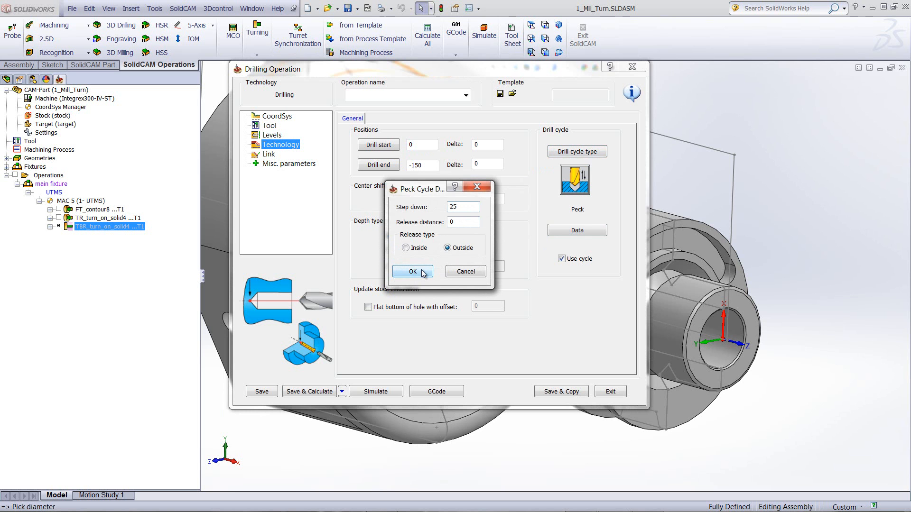
{"action": "left_click", "coordinate": [412, 272]}
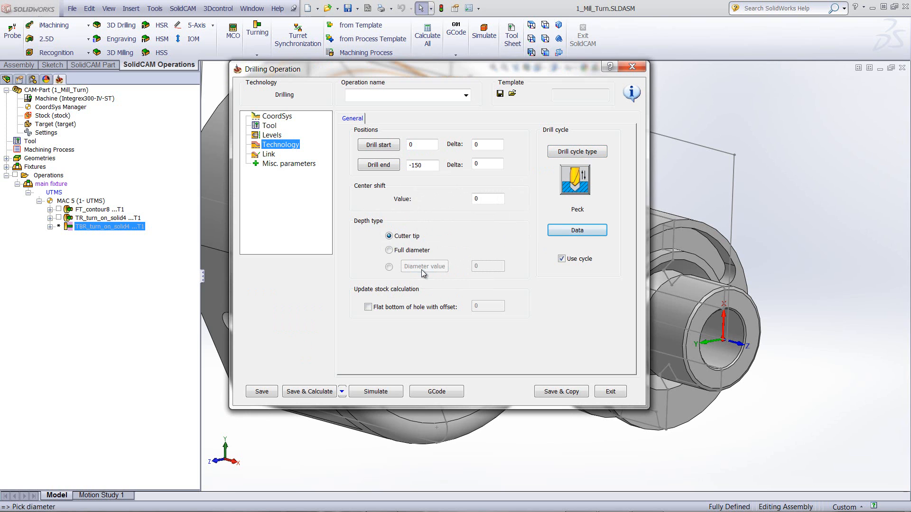
{"action": "mouse_move", "coordinate": [375, 294]}
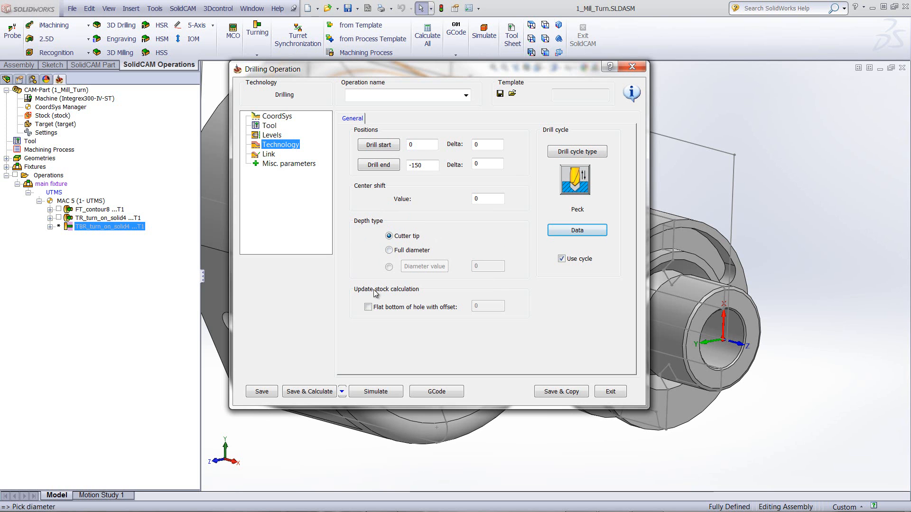
{"action": "mouse_move", "coordinate": [459, 281]}
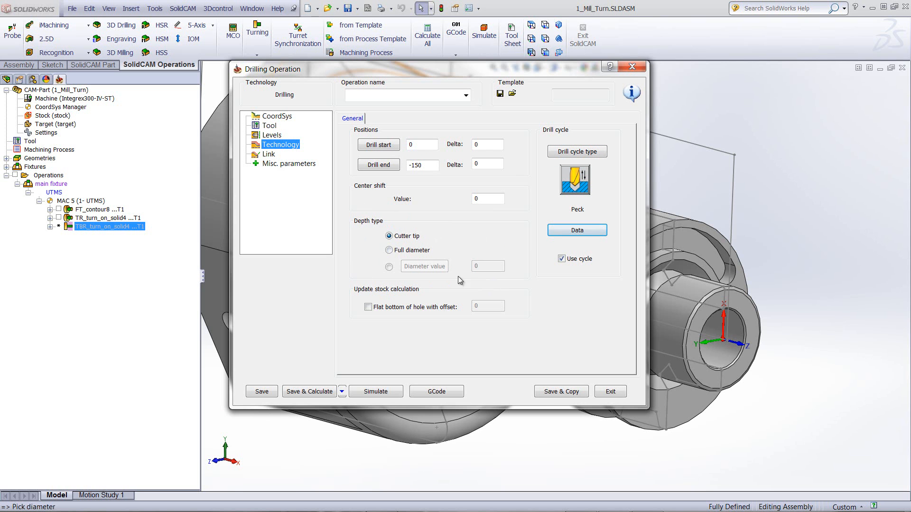
{"action": "mouse_move", "coordinate": [464, 276]}
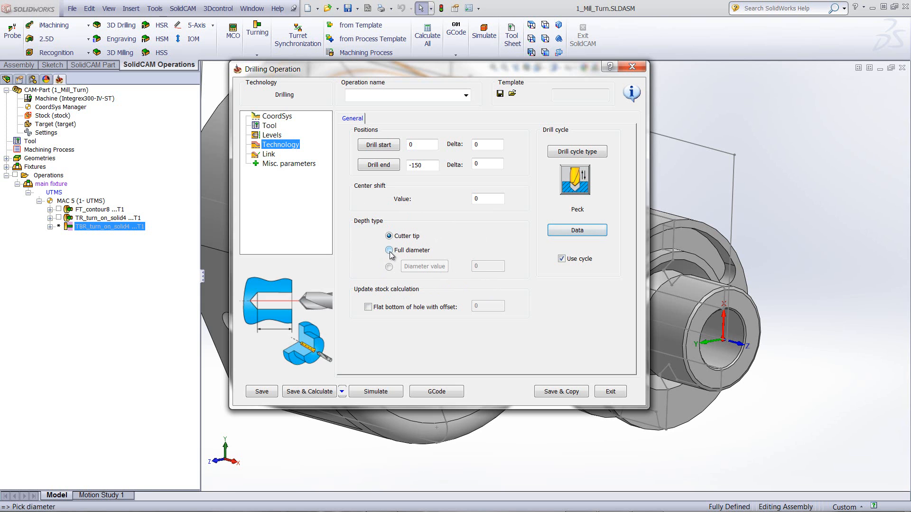
- Set depth type to Full diameter, then calculate the operation for simulation
{"action": "left_click", "coordinate": [388, 251]}
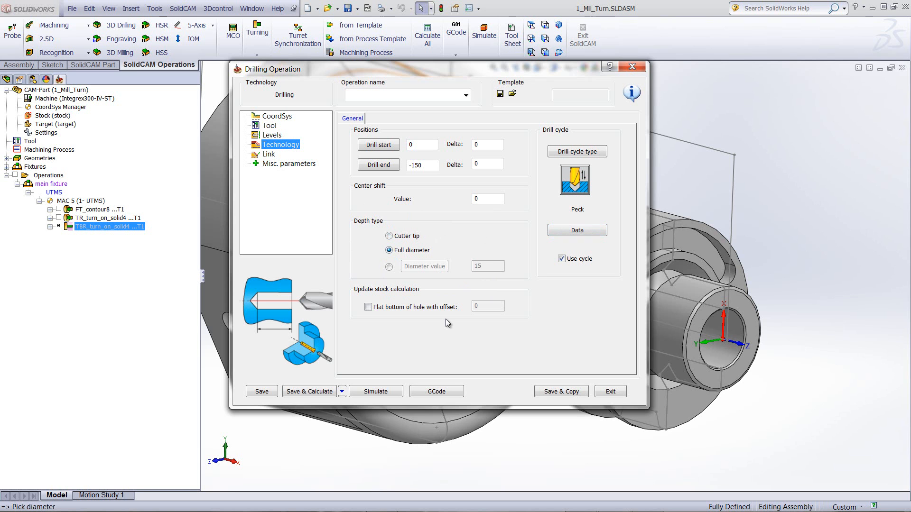
{"action": "mouse_move", "coordinate": [374, 389]}
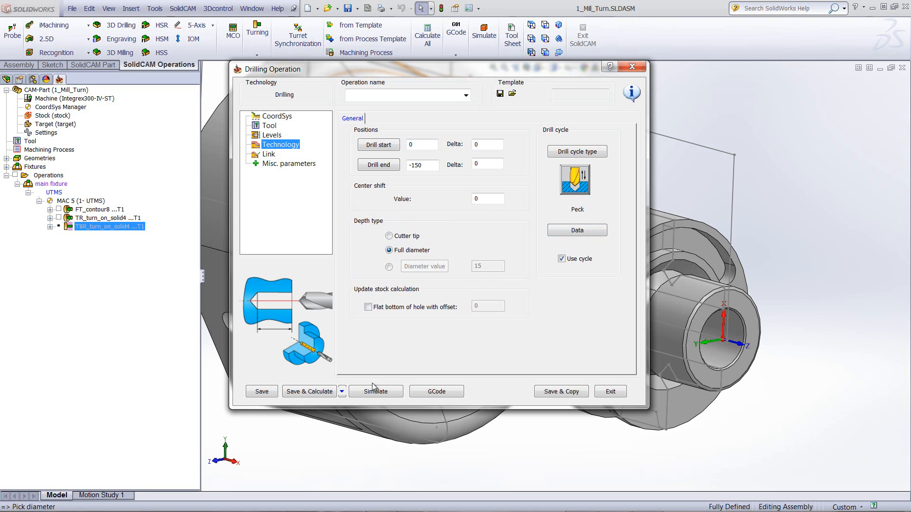
{"action": "left_click", "coordinate": [375, 391]}
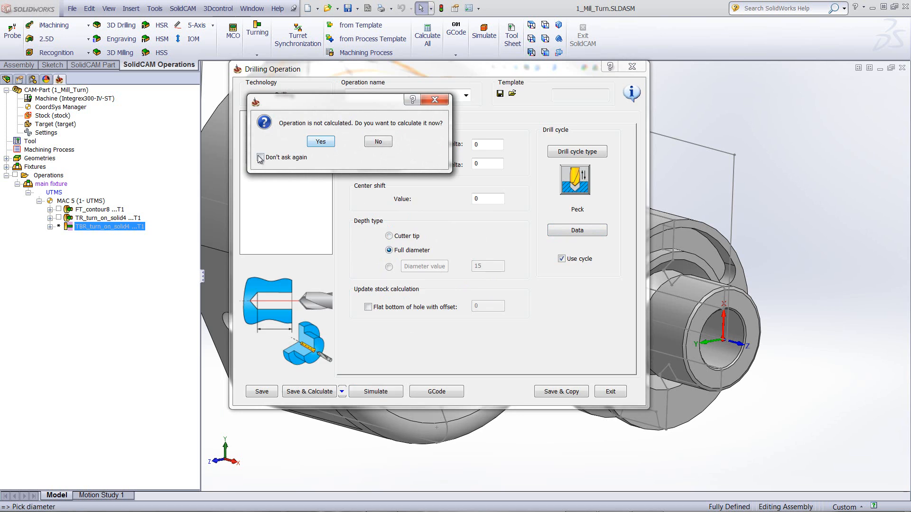
{"action": "left_click", "coordinate": [320, 141]}
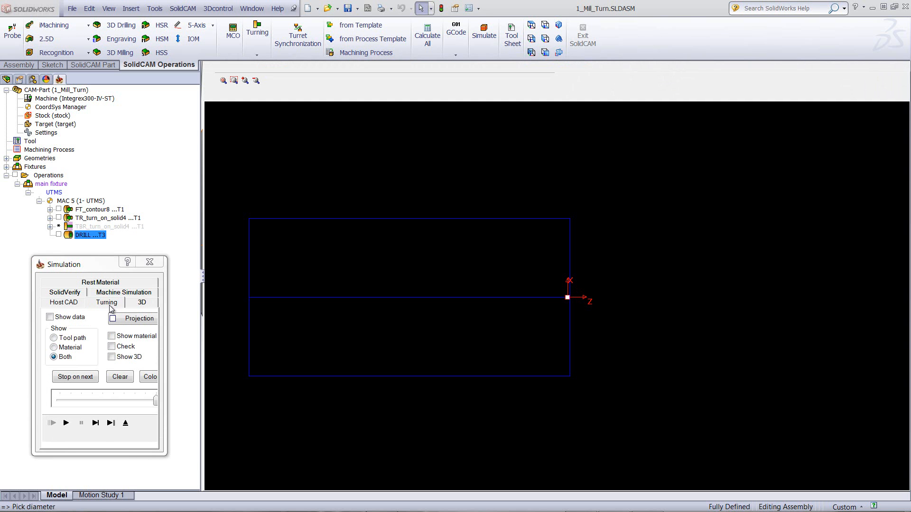
- Step and play the turning simulation to bore the hole, then exit to operation settings
{"action": "left_click", "coordinate": [95, 423]}
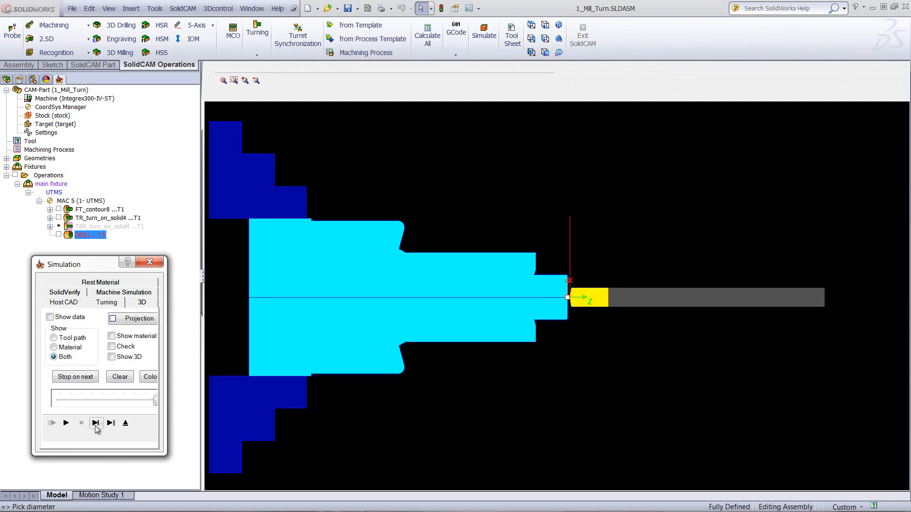
{"action": "left_click", "coordinate": [96, 422]}
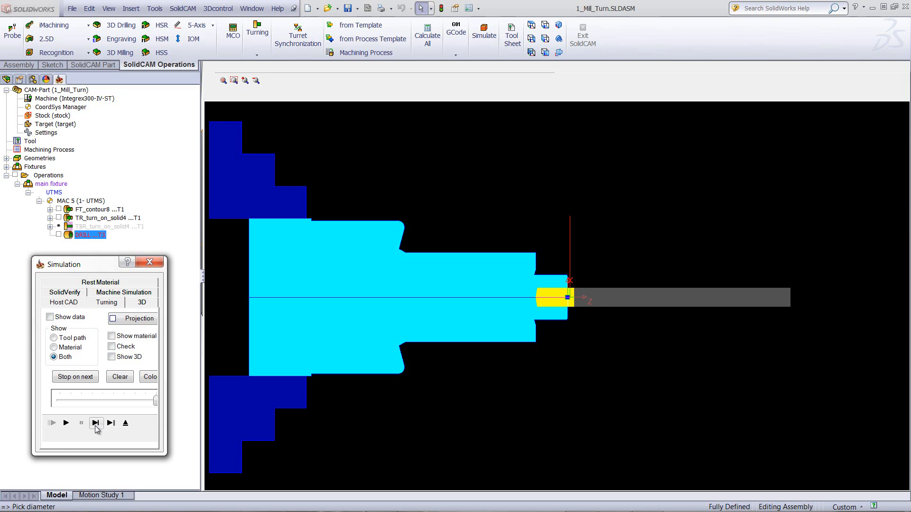
{"action": "left_click", "coordinate": [95, 422]}
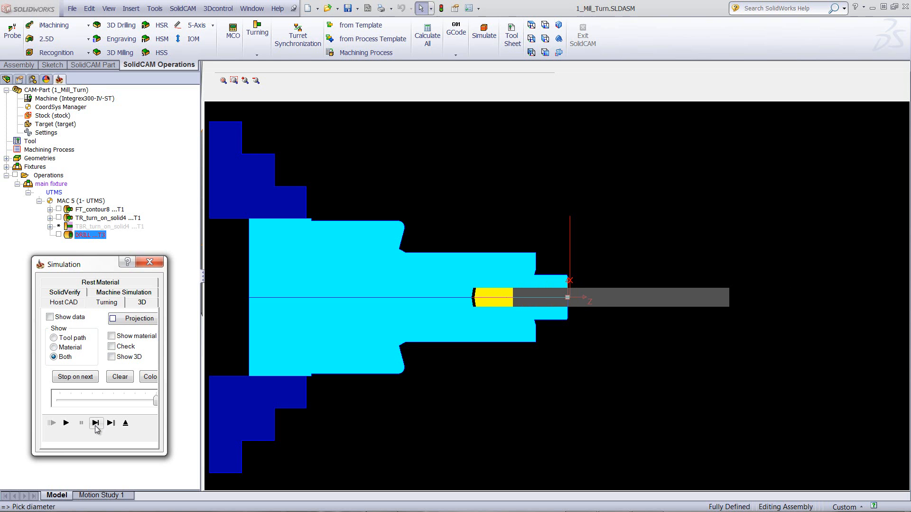
{"action": "left_click", "coordinate": [65, 422]}
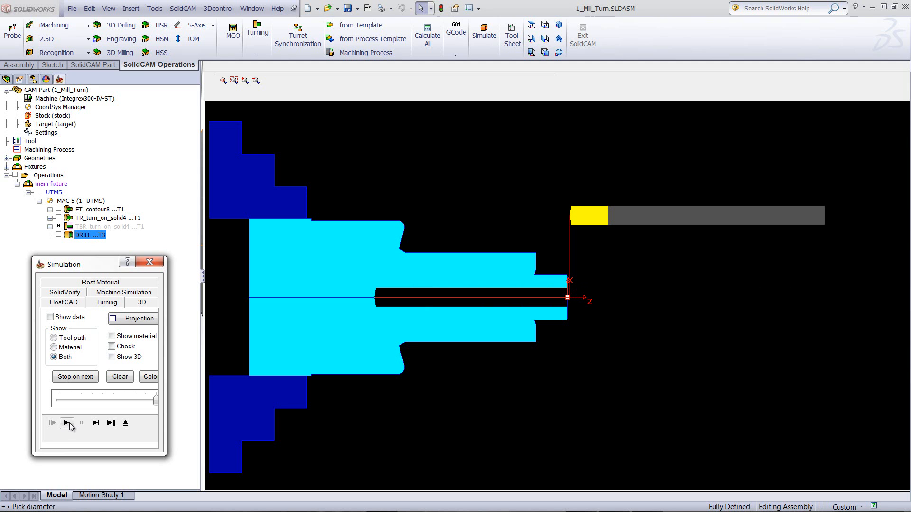
{"action": "mouse_move", "coordinate": [126, 423]}
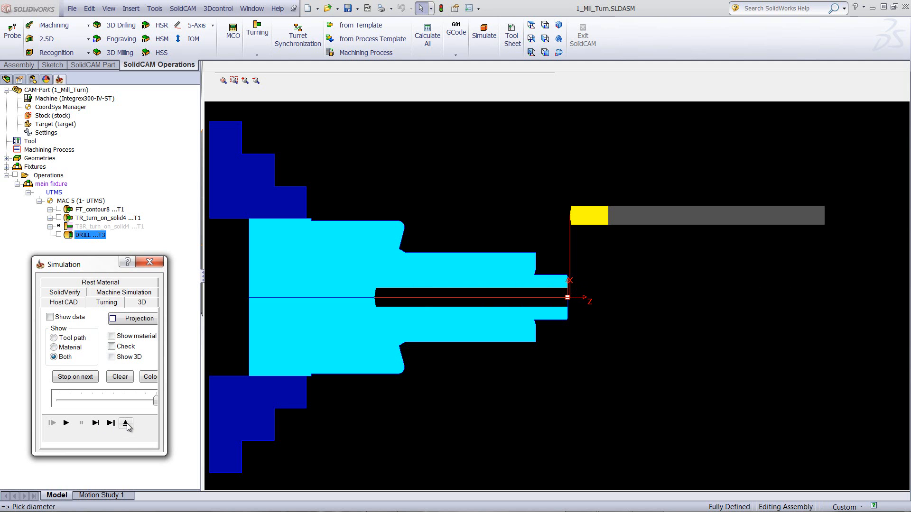
{"action": "double_click", "coordinate": [91, 235]}
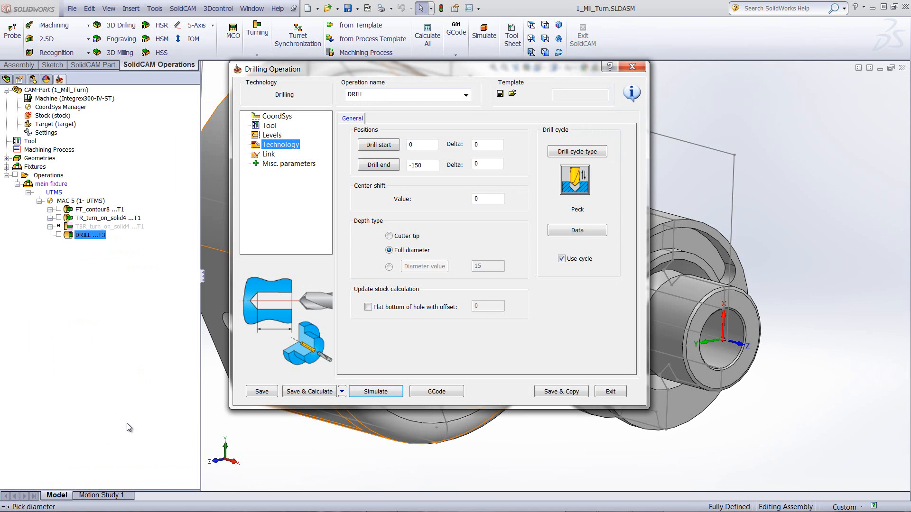
{"action": "mouse_move", "coordinate": [301, 243]}
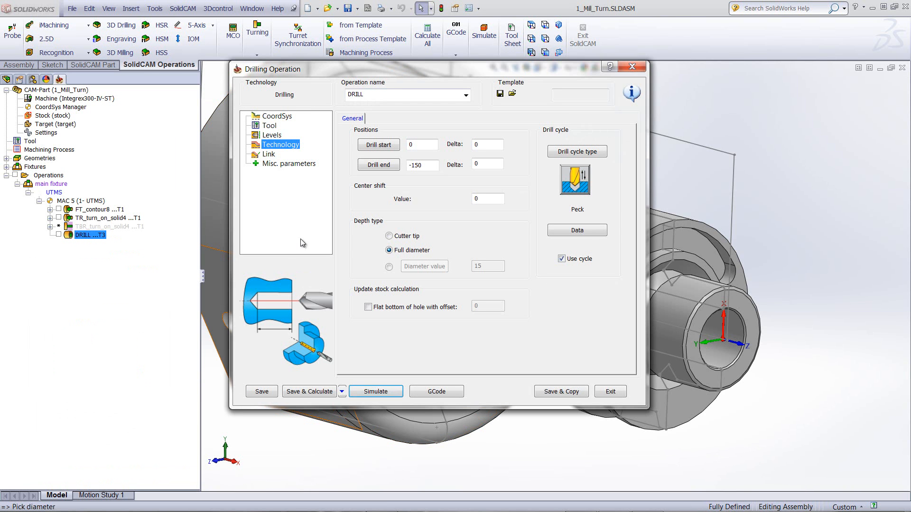
{"action": "mouse_move", "coordinate": [289, 195]}
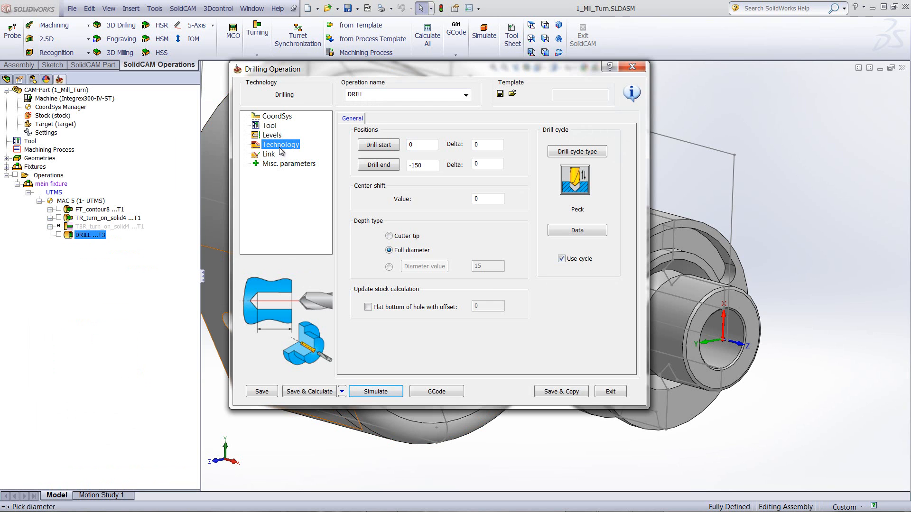
{"action": "mouse_move", "coordinate": [423, 210]}
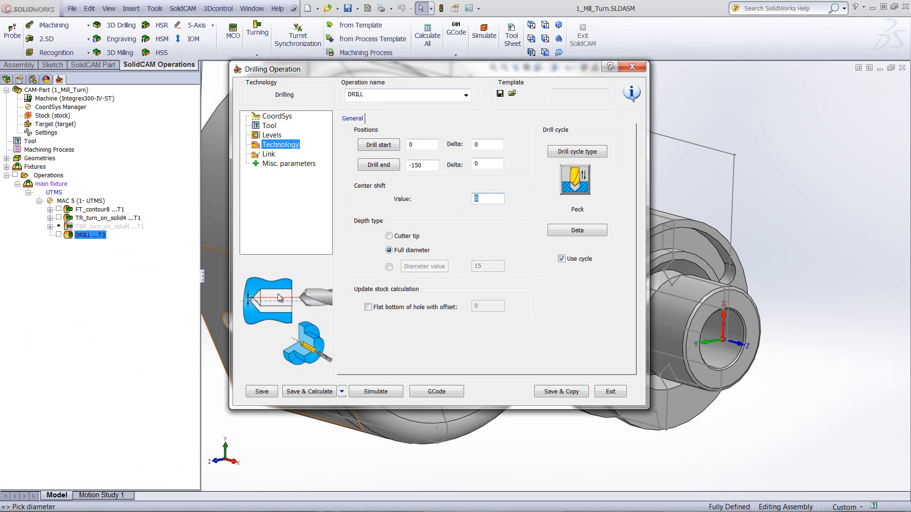
{"action": "mouse_move", "coordinate": [492, 257]}
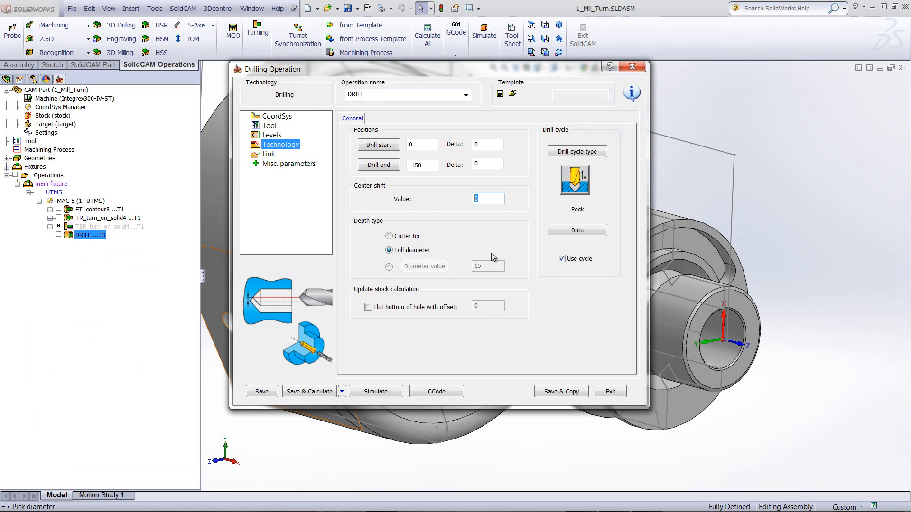
- Set the center shift value to 2.5 and save the Drilling Operation
{"action": "type", "text": "2.5"}
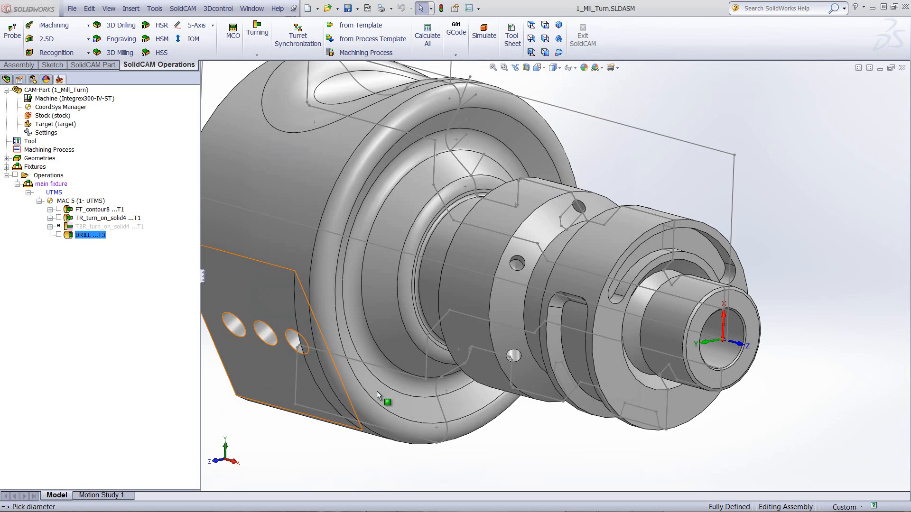
{"action": "left_click", "coordinate": [483, 36]}
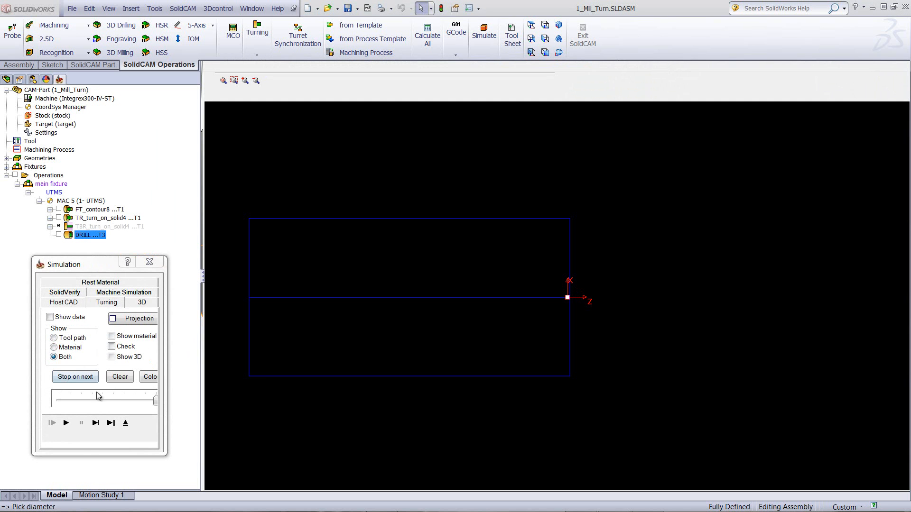
- Play the turning simulation until the shifted drill bores the wider hole and retracts
{"action": "left_click", "coordinate": [65, 423]}
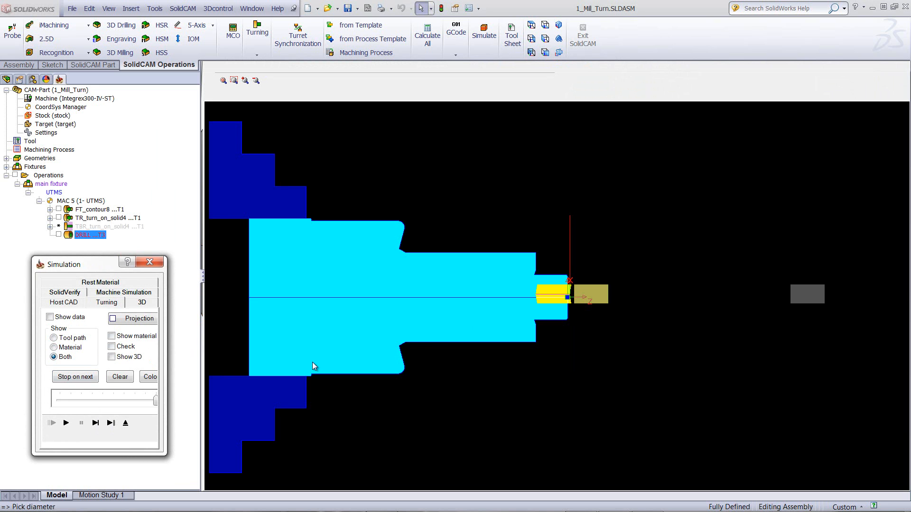
{"action": "mouse_move", "coordinate": [530, 302]}
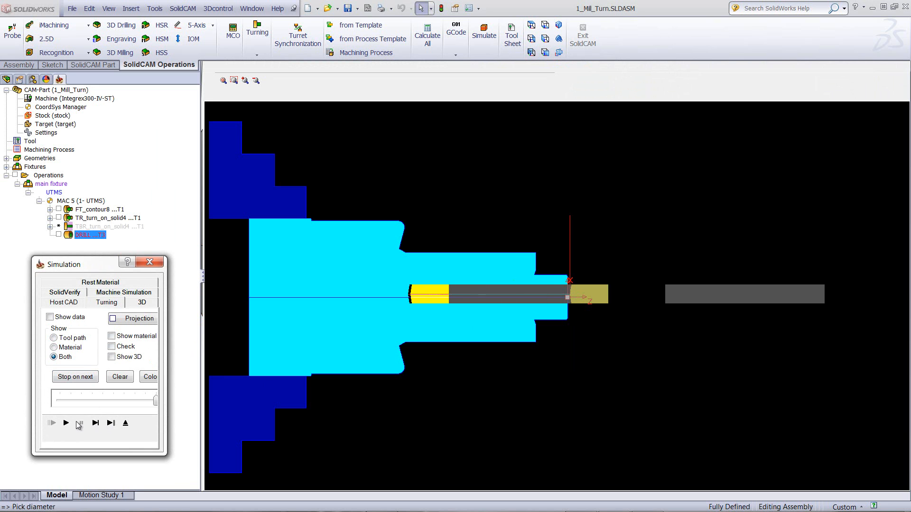
{"action": "left_click", "coordinate": [66, 423]}
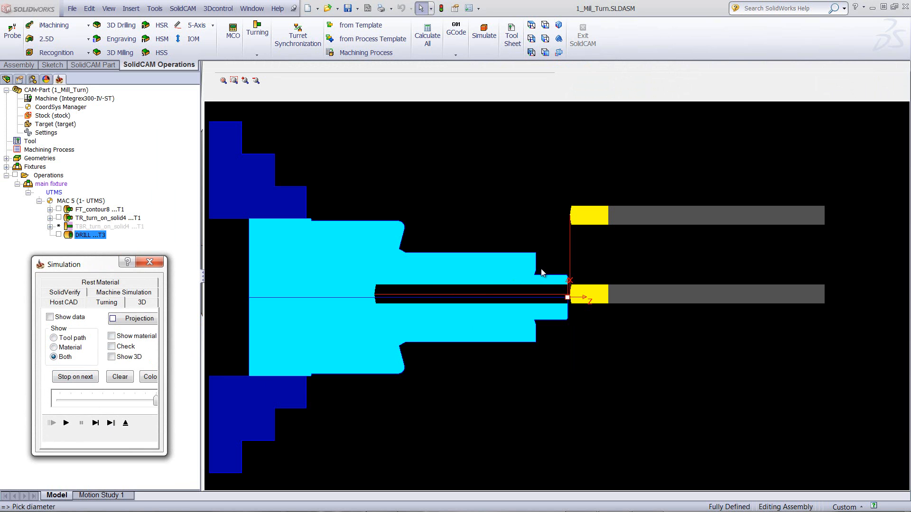
{"action": "mouse_move", "coordinate": [609, 260]}
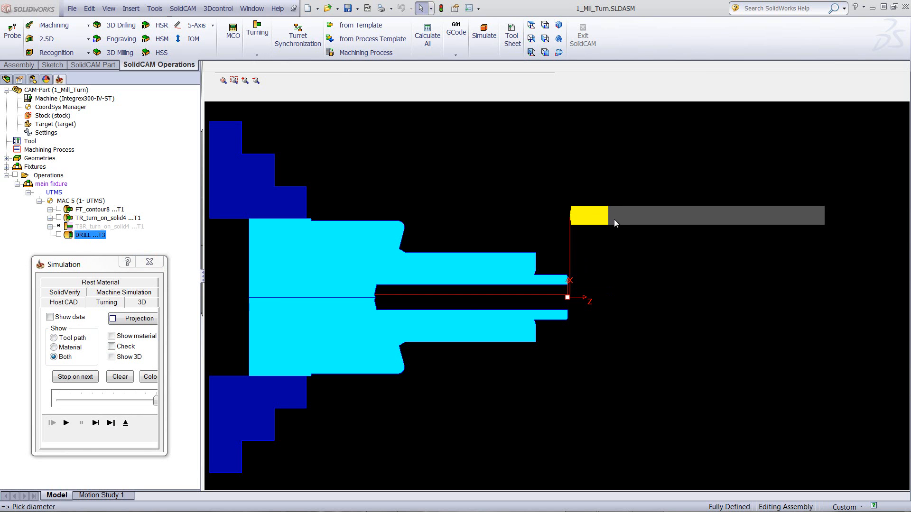
{"action": "mouse_move", "coordinate": [512, 294]}
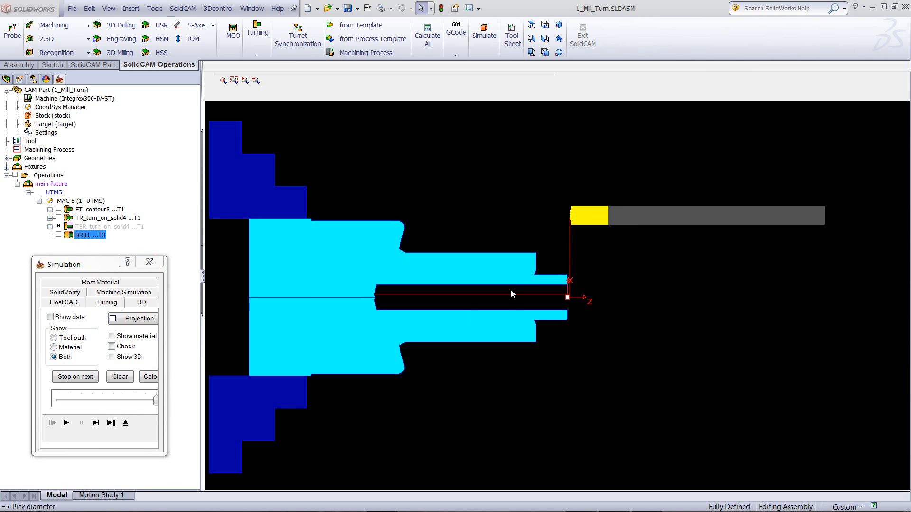
{"action": "mouse_move", "coordinate": [610, 222]}
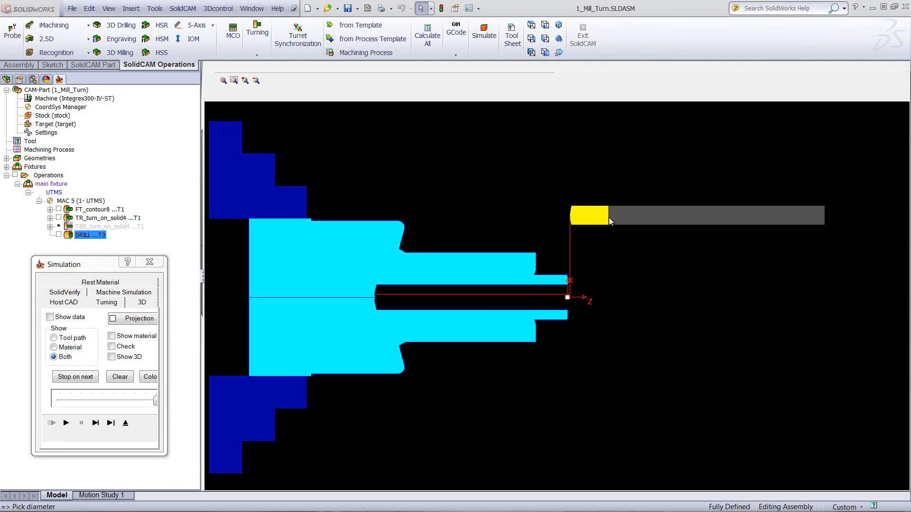
{"action": "mouse_move", "coordinate": [518, 350]}
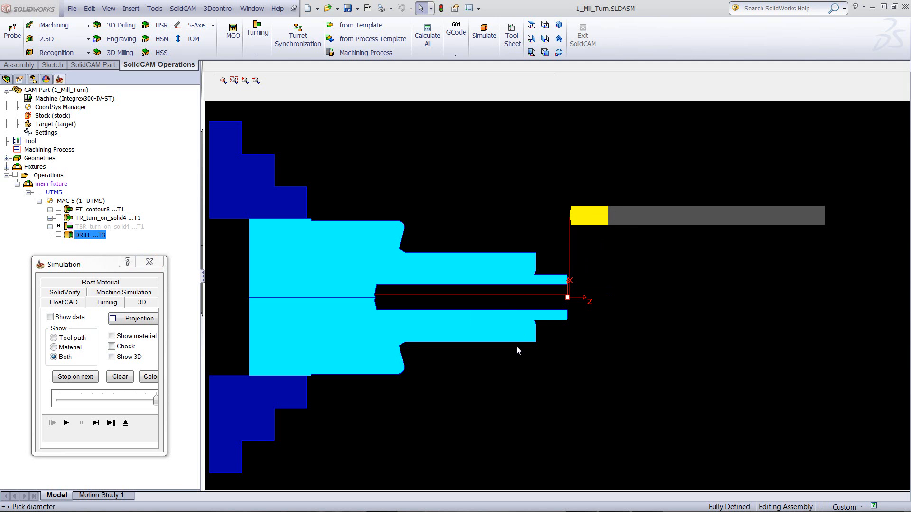